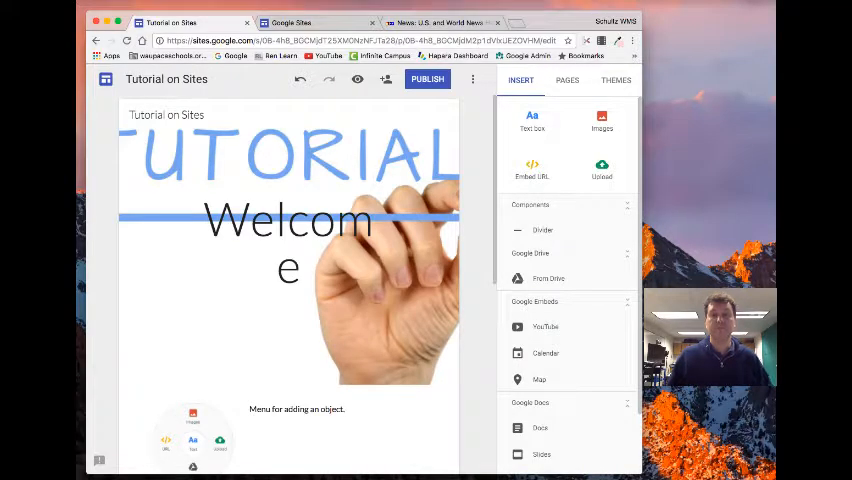
Try the Impression theme, then settle on the Vision theme in blue
{"action": "left_click", "coordinate": [615, 80]}
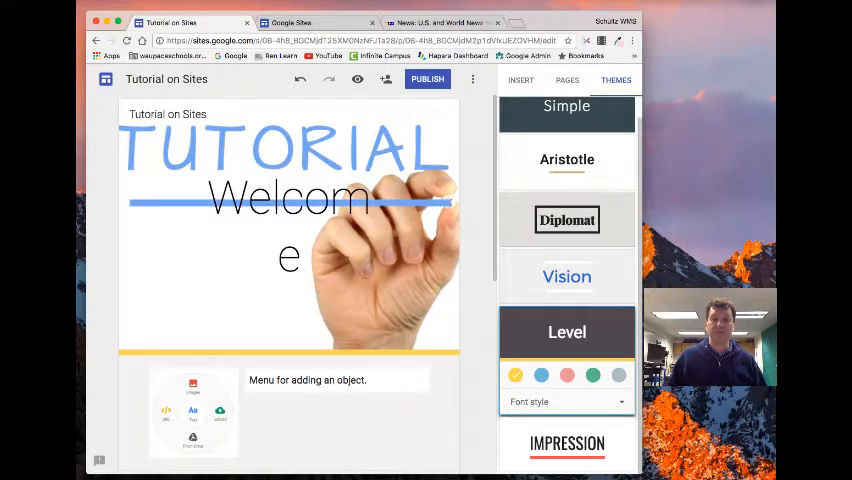
{"action": "left_click", "coordinate": [541, 375]}
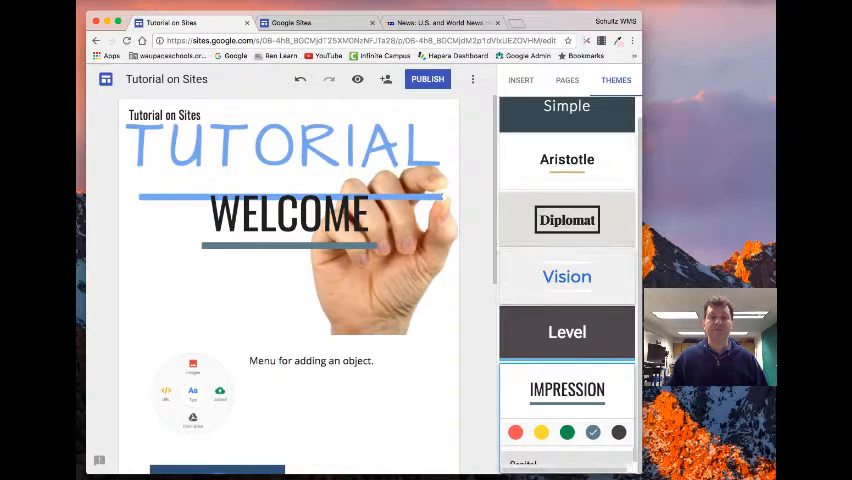
{"action": "left_click", "coordinate": [567, 277]}
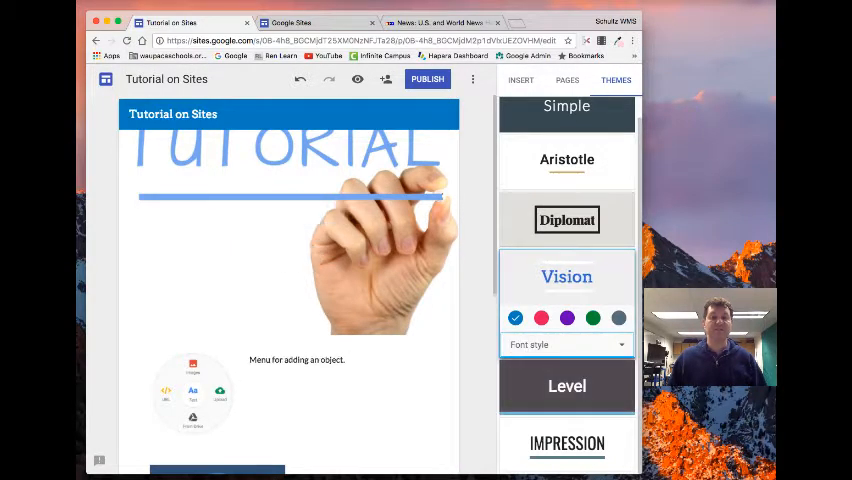
{"action": "left_click", "coordinate": [567, 344]}
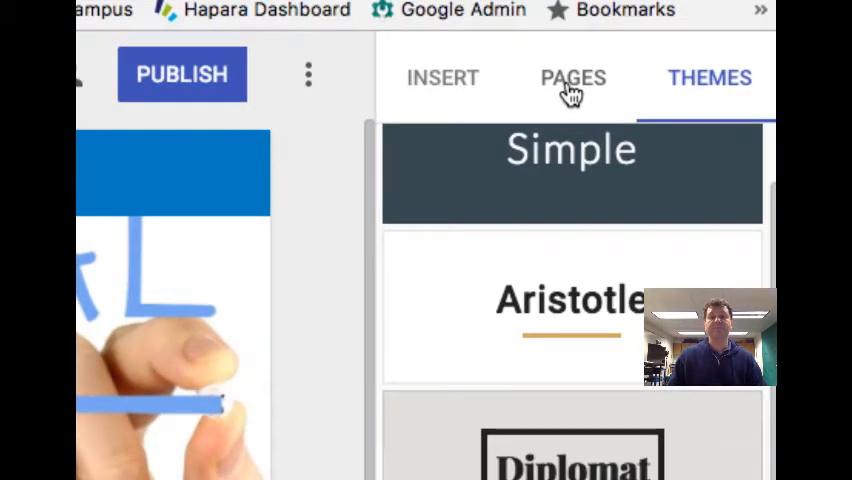
Show the Pages panel listing Home as the only page
{"action": "left_click", "coordinate": [573, 78]}
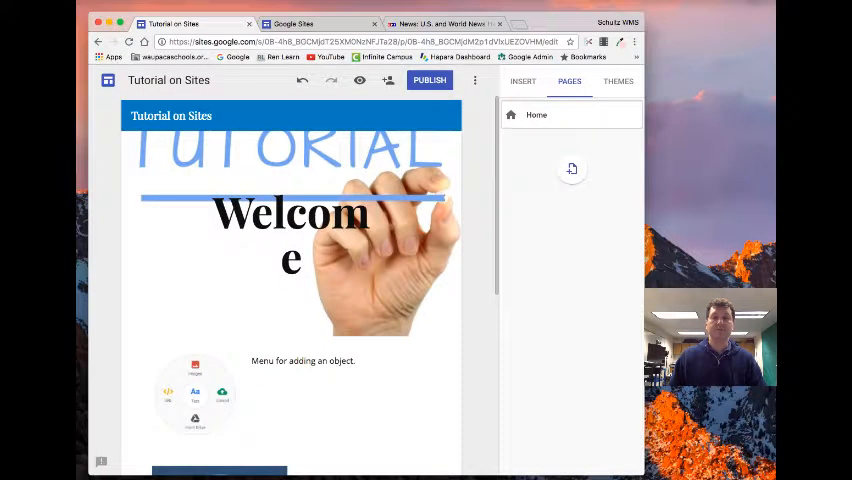
Create three new pages named Tech Issues, Chromebook, and iPad / iPhone
{"action": "left_click", "coordinate": [571, 168]}
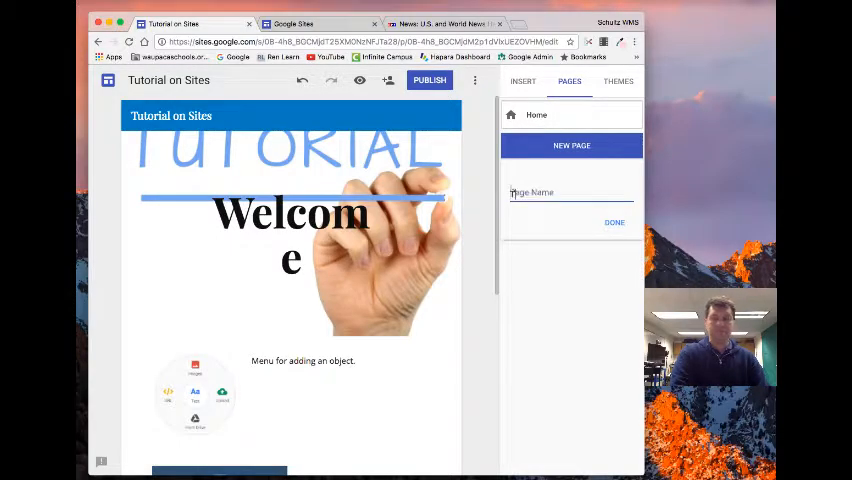
{"action": "type", "text": "Tech Issues"}
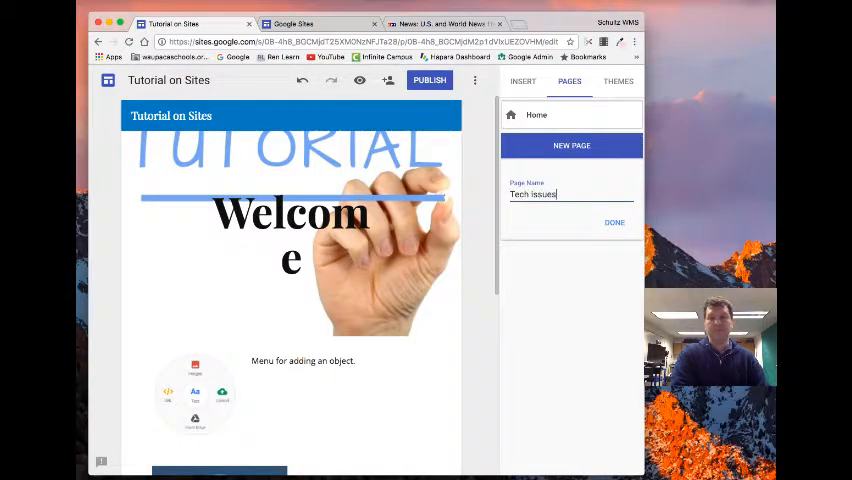
{"action": "left_click", "coordinate": [614, 222]}
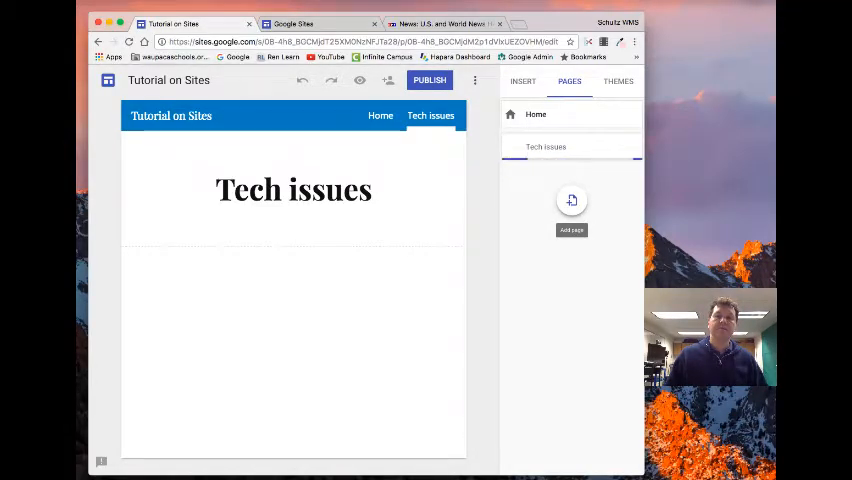
{"action": "left_click", "coordinate": [571, 201]}
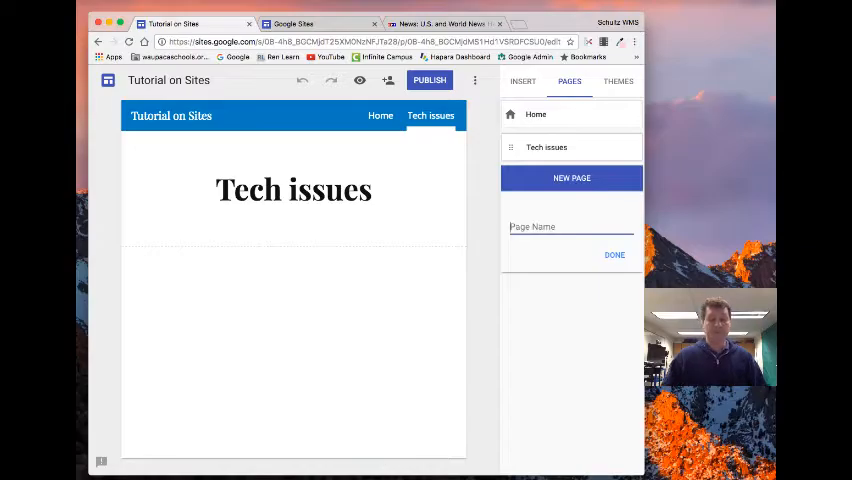
{"action": "type", "text": "Chromebook"}
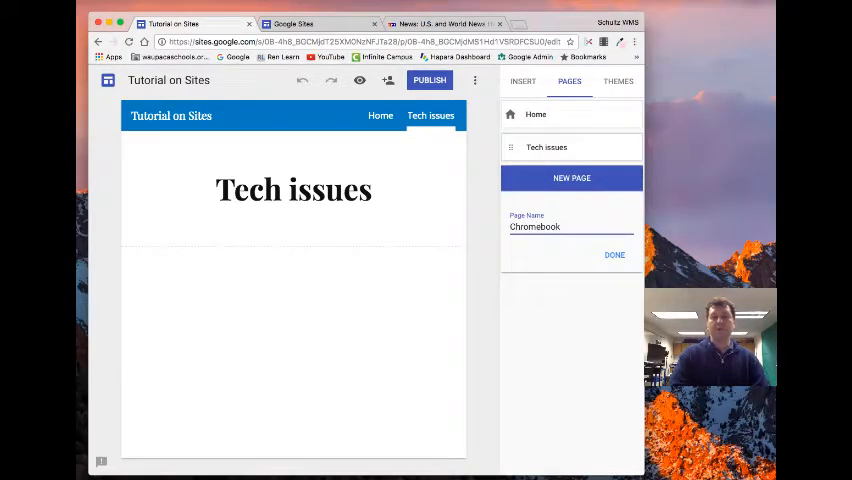
{"action": "left_click", "coordinate": [614, 254]}
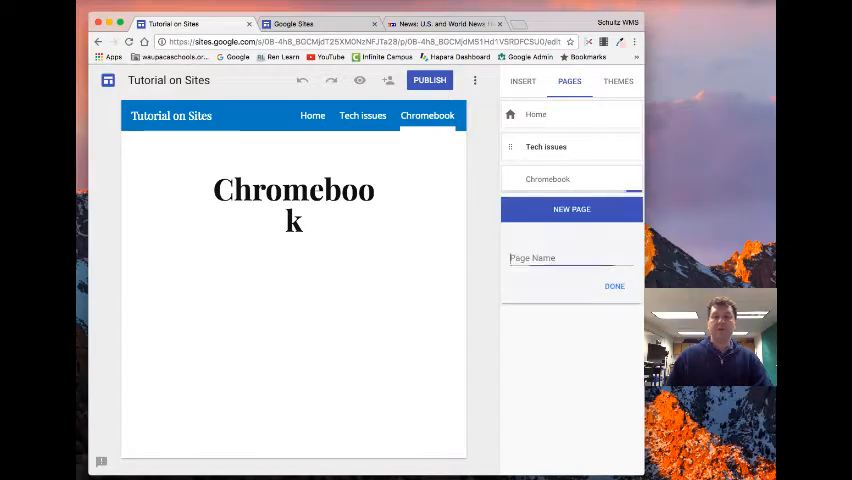
{"action": "left_click", "coordinate": [570, 258]}
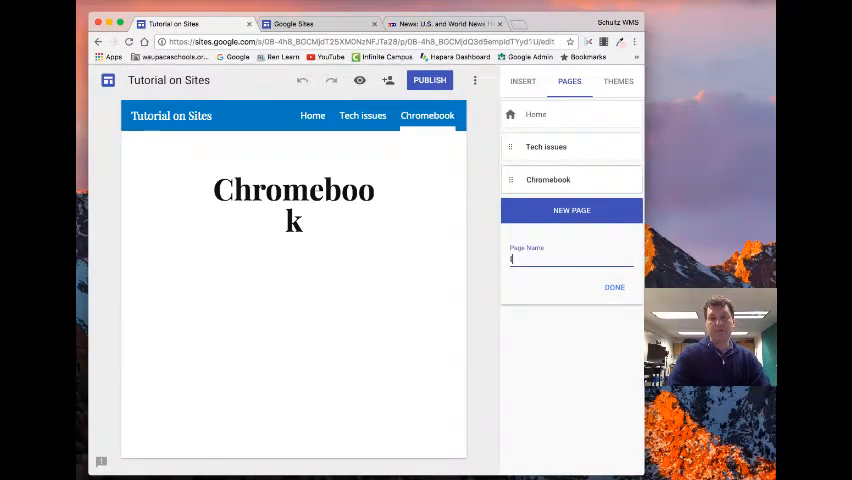
{"action": "type", "text": "iPad / iP"}
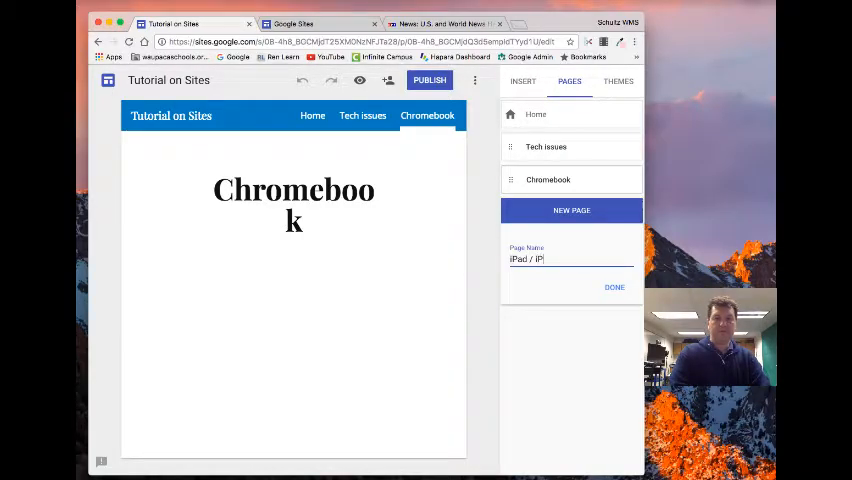
{"action": "left_click", "coordinate": [614, 287]}
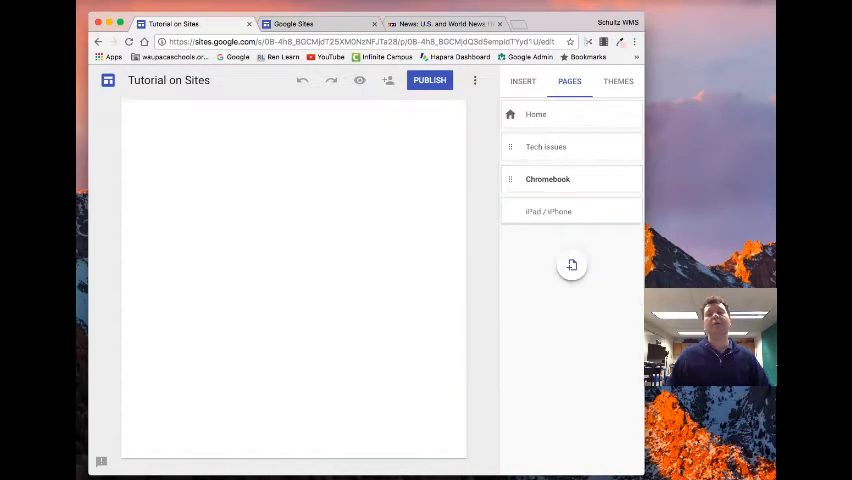
Nest Chromebook and iPad / iPhone under Tech issues and check them in the navigation dropdown
{"action": "left_click", "coordinate": [548, 211]}
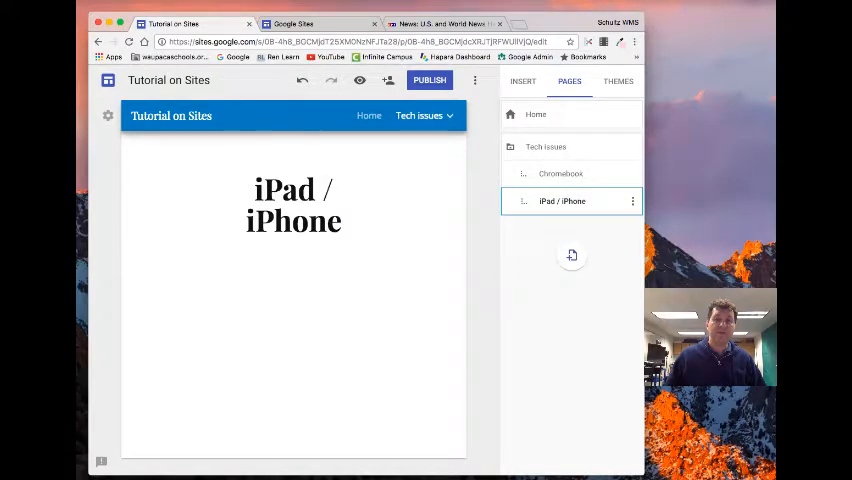
{"action": "left_click", "coordinate": [419, 115]}
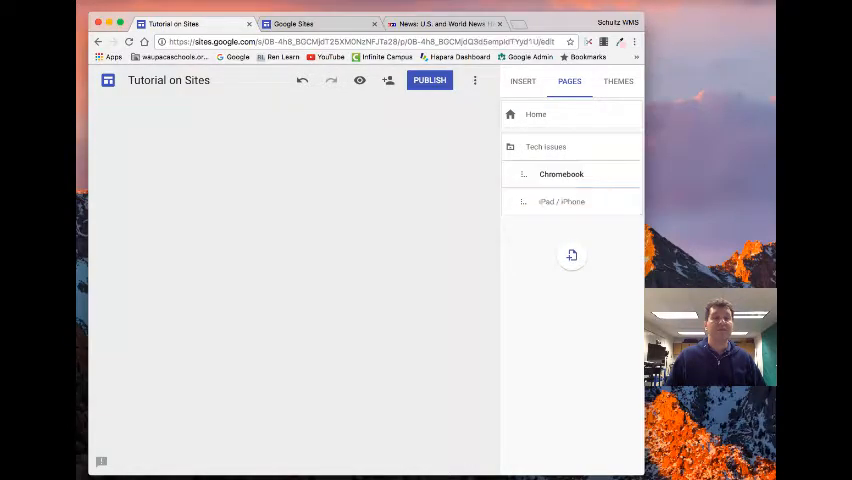
{"action": "left_click", "coordinate": [561, 174]}
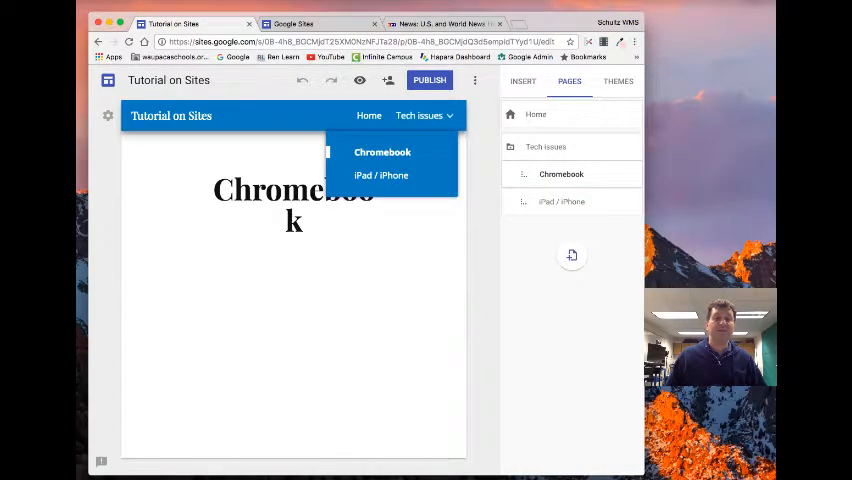
{"action": "left_click", "coordinate": [381, 175]}
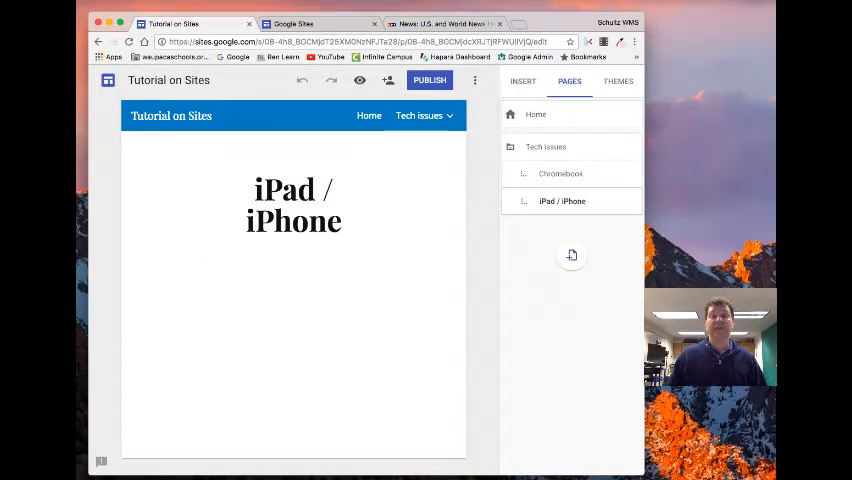
{"action": "left_click", "coordinate": [522, 81]}
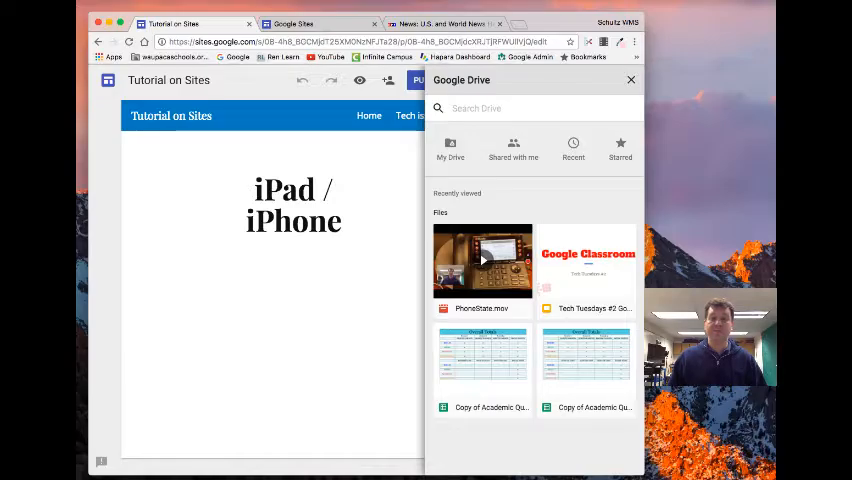
Close the Google Drive file picker, leaving the insert options showing
{"action": "left_click", "coordinate": [482, 261]}
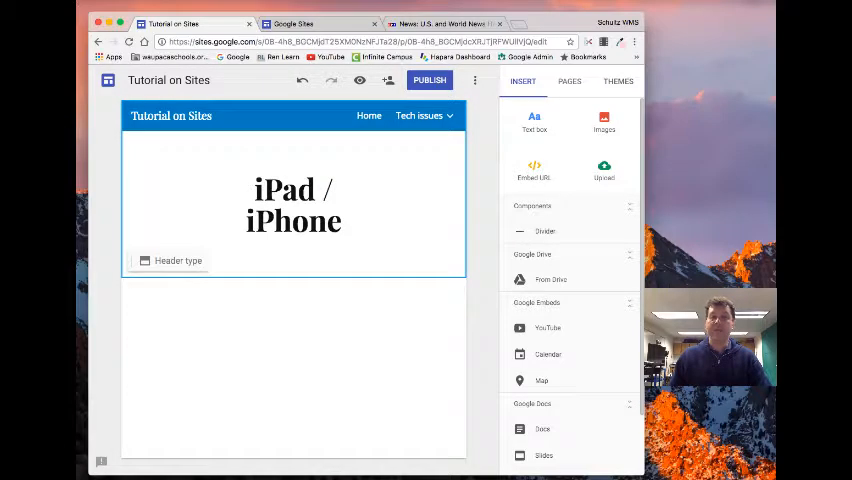
Create a new page named Shoretel Phone
{"action": "left_click", "coordinate": [569, 81]}
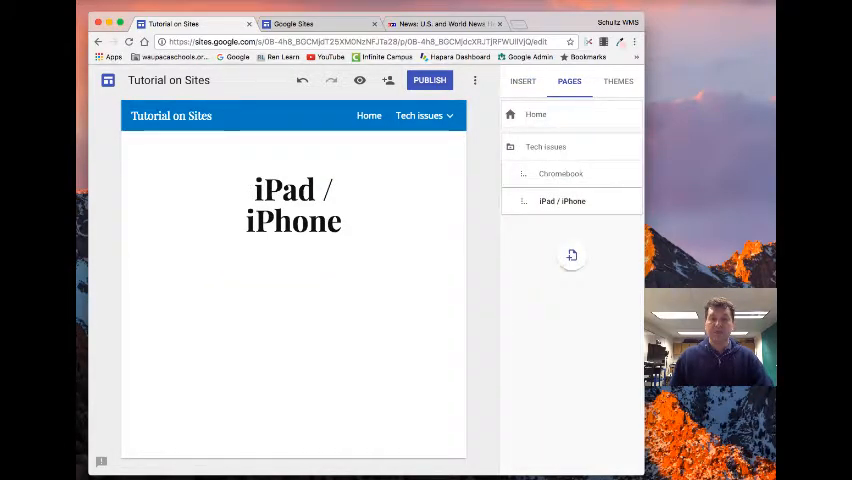
{"action": "left_click", "coordinate": [571, 255]}
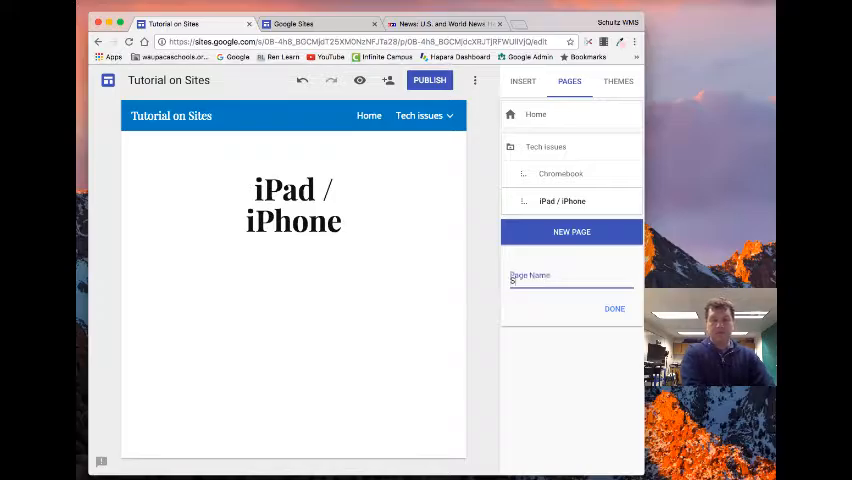
{"action": "type", "text": "Shoretel Phone"}
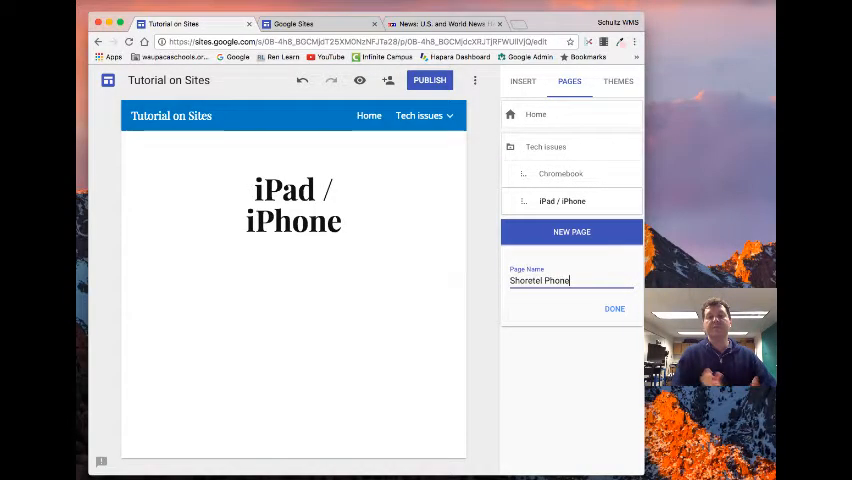
{"action": "left_click", "coordinate": [614, 308]}
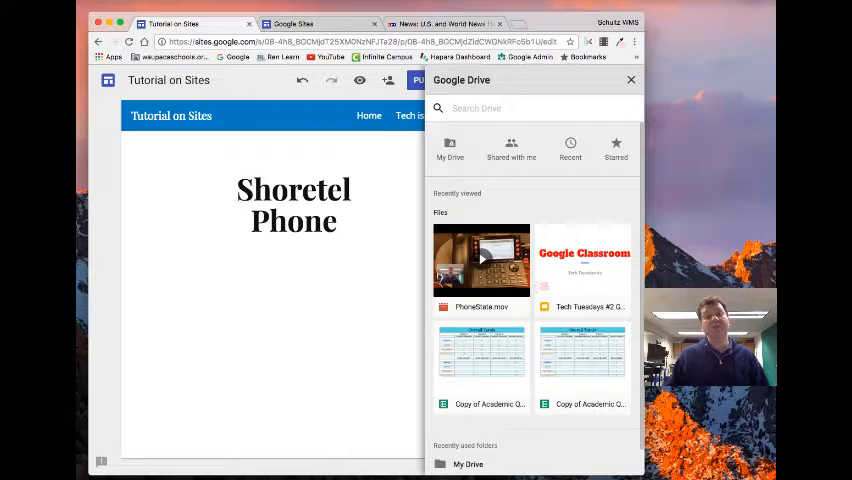
Insert PhoneState.mov from Drive below the title and widen it to full page width
{"action": "left_click", "coordinate": [481, 261]}
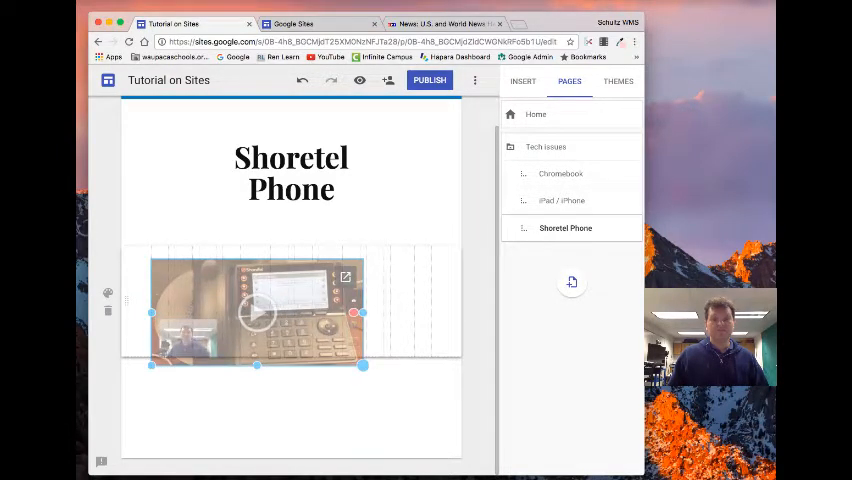
{"action": "left_click_drag", "start_coordinate": [363, 365], "coordinate": [430, 372]}
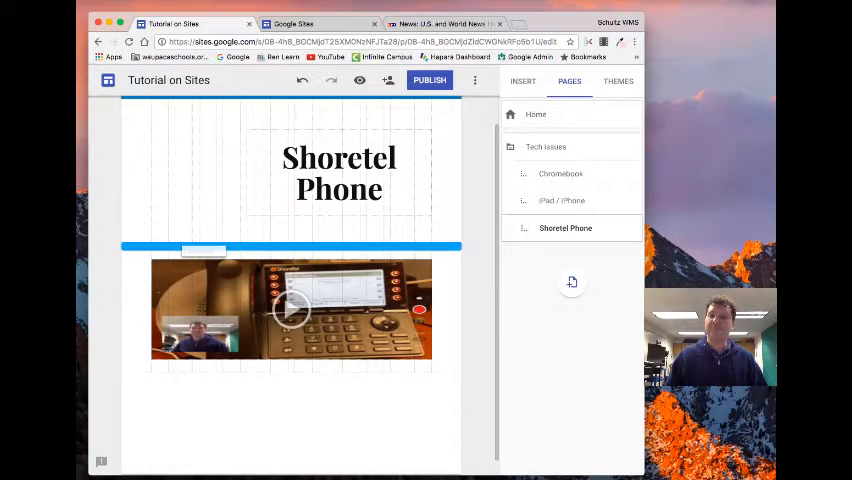
{"action": "scroll", "scroll_direction": "down", "scroll_amount": 3}
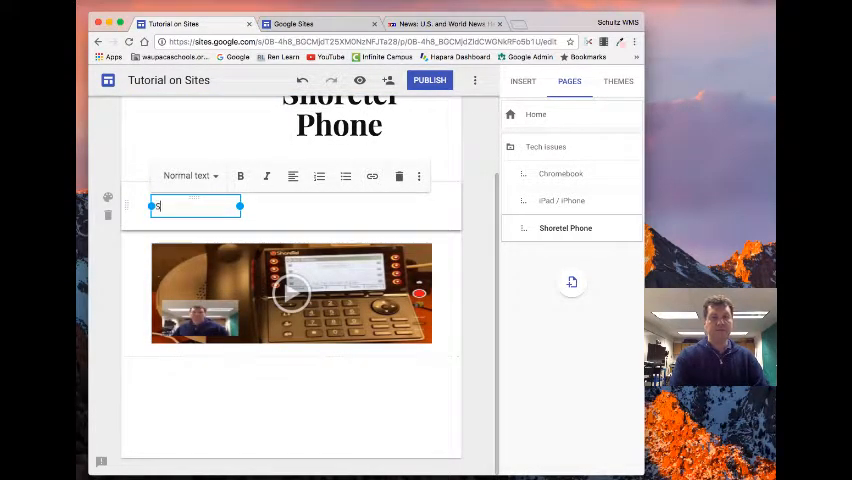
Enter 'Shoretel Video' above the video and style it as a Heading
{"action": "type", "text": "Shoretel"}
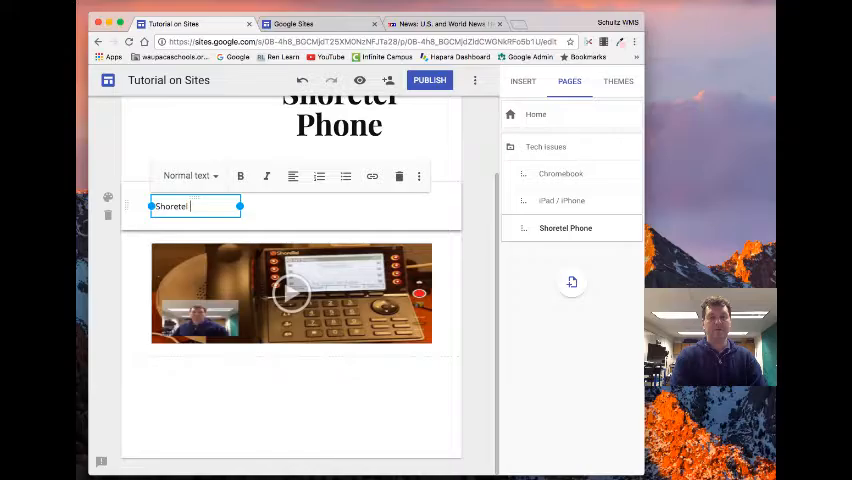
{"action": "type", "text": "Video"}
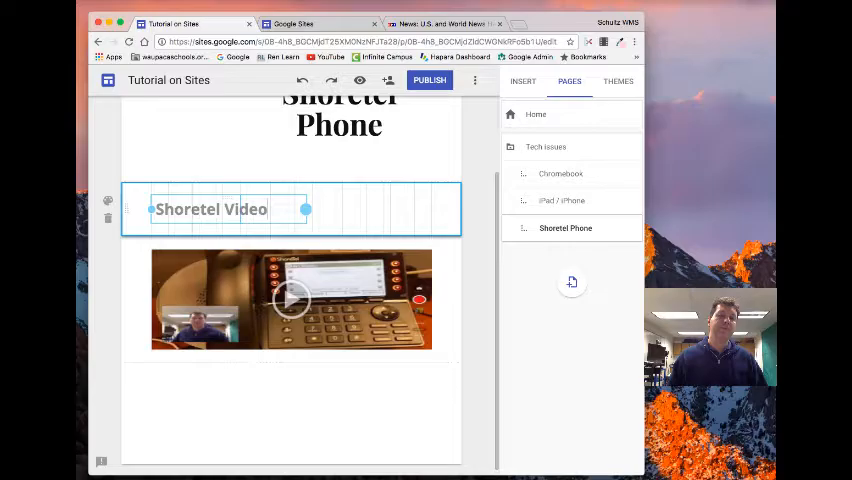
{"action": "left_click", "coordinate": [210, 209]}
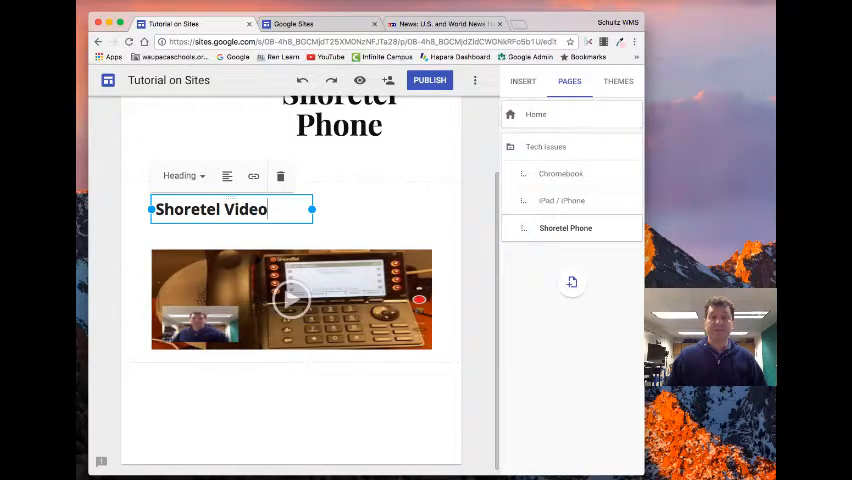
Start adding a map and search for Waupaca in the map picker
{"action": "left_click", "coordinate": [523, 81]}
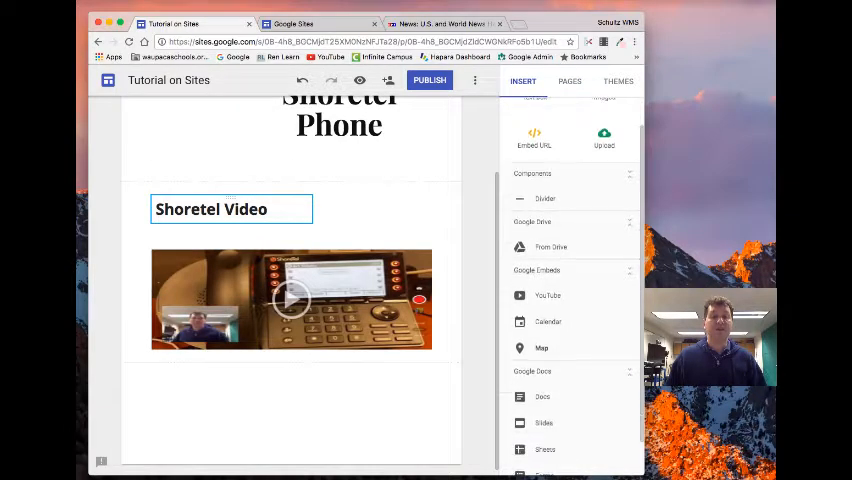
{"action": "scroll", "scroll_direction": "down", "scroll_amount": 3}
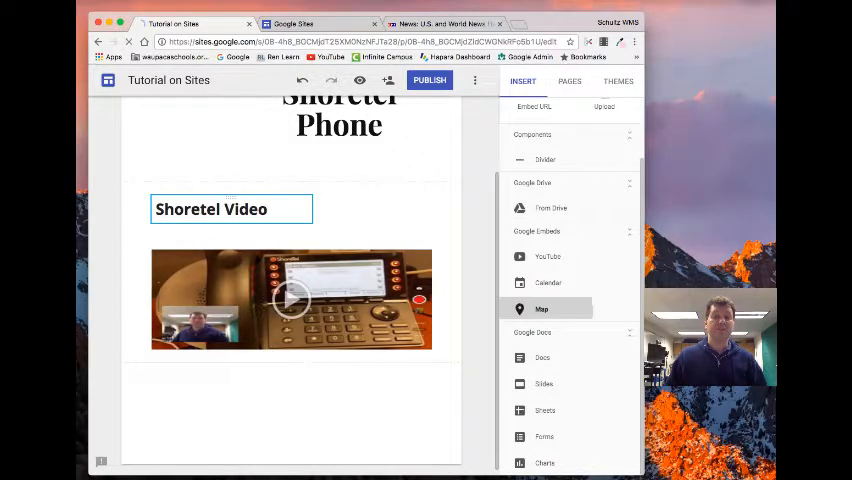
{"action": "left_click", "coordinate": [541, 308]}
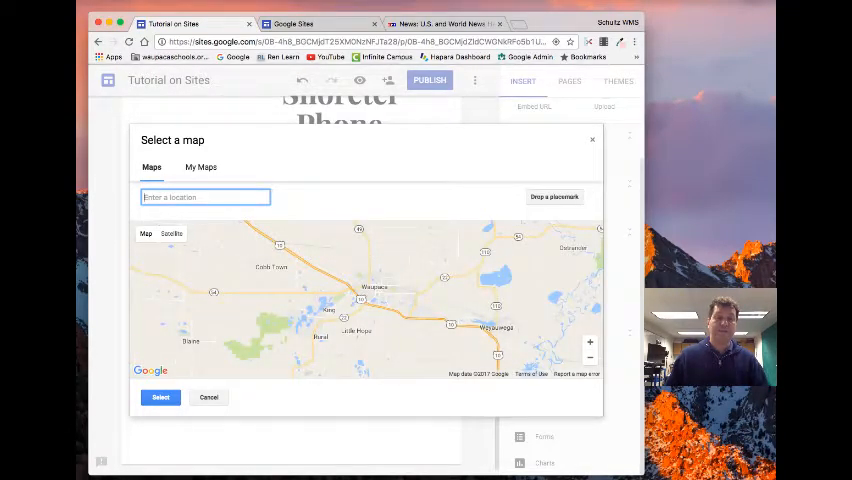
{"action": "type", "text": "Waupaca, WI, United States"}
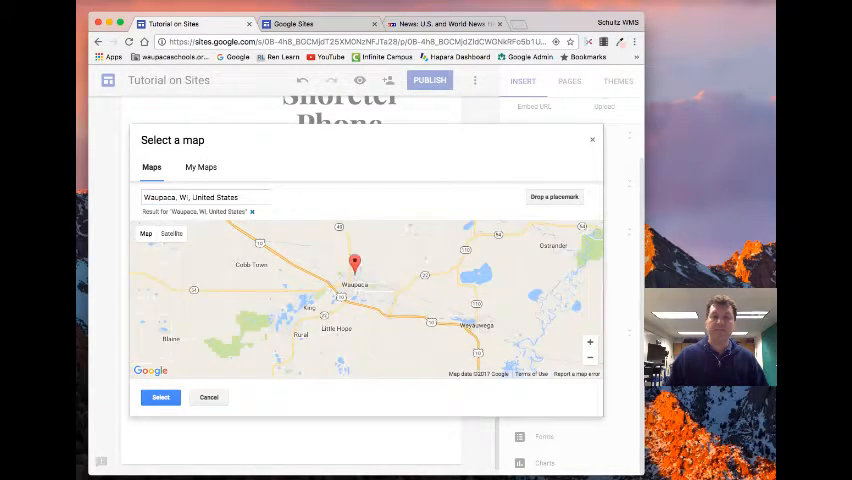
{"action": "mouse_move", "coordinate": [592, 139]}
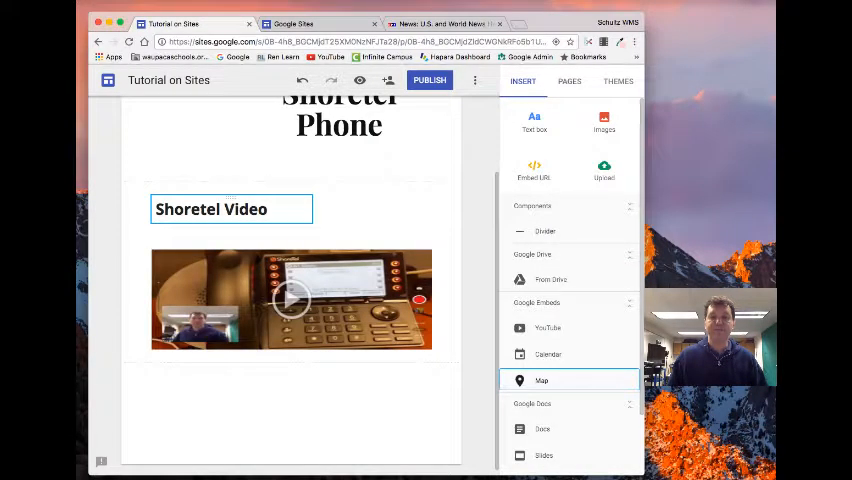
Embed a Waupaca, WI map on the Home page below the NPR News card
{"action": "left_click", "coordinate": [569, 81]}
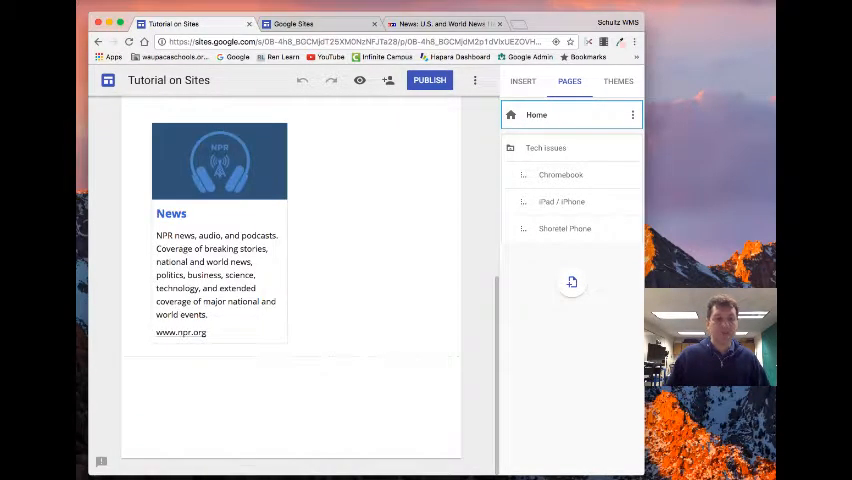
{"action": "left_click", "coordinate": [571, 282]}
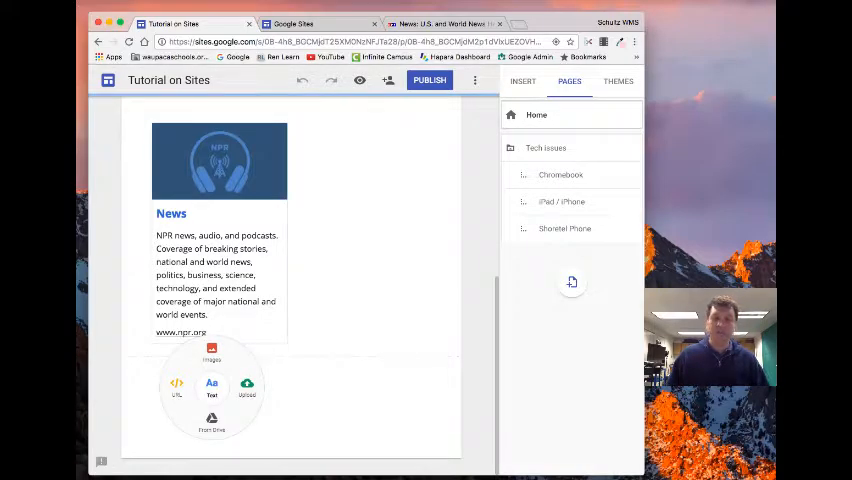
{"action": "left_click", "coordinate": [522, 81]}
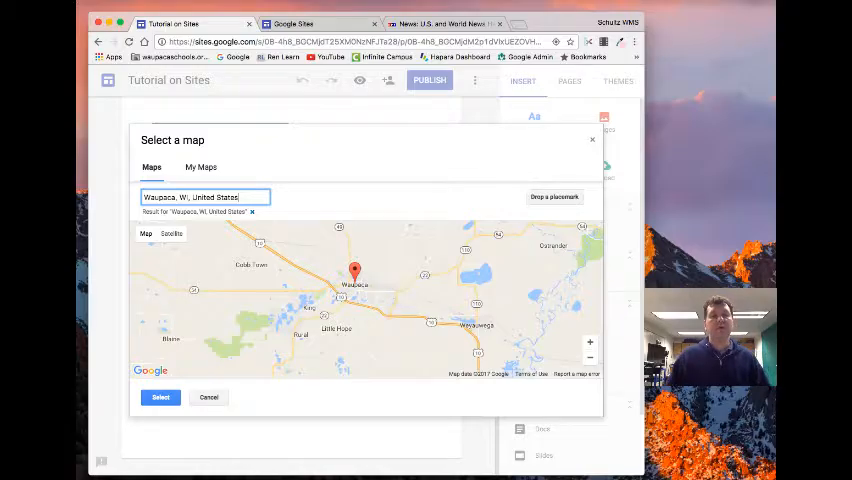
{"action": "left_click", "coordinate": [208, 397]}
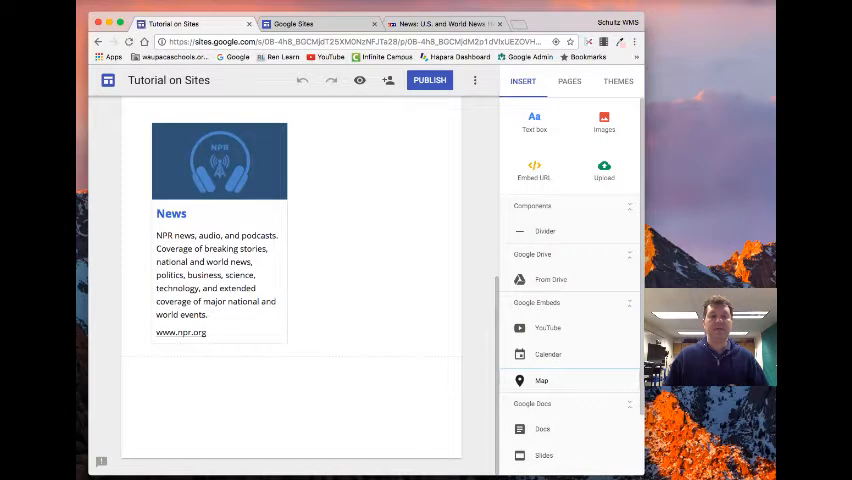
{"action": "left_click", "coordinate": [541, 380]}
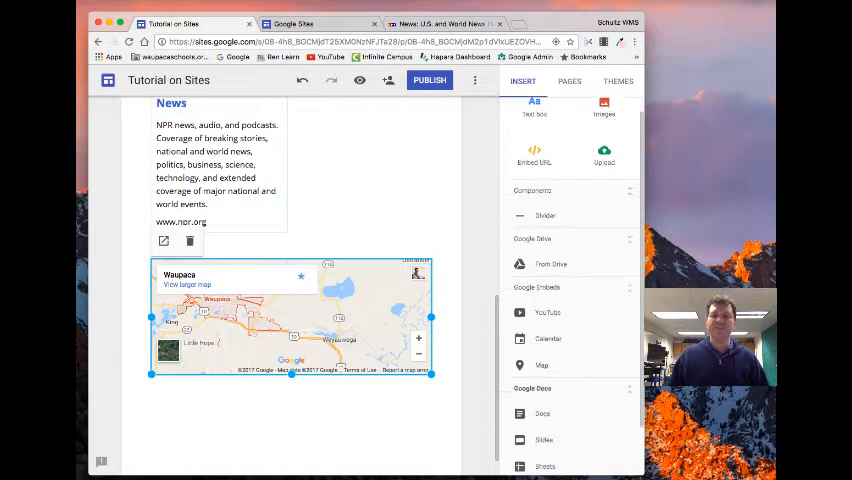
{"action": "scroll", "scroll_direction": "down", "scroll_amount": 3}
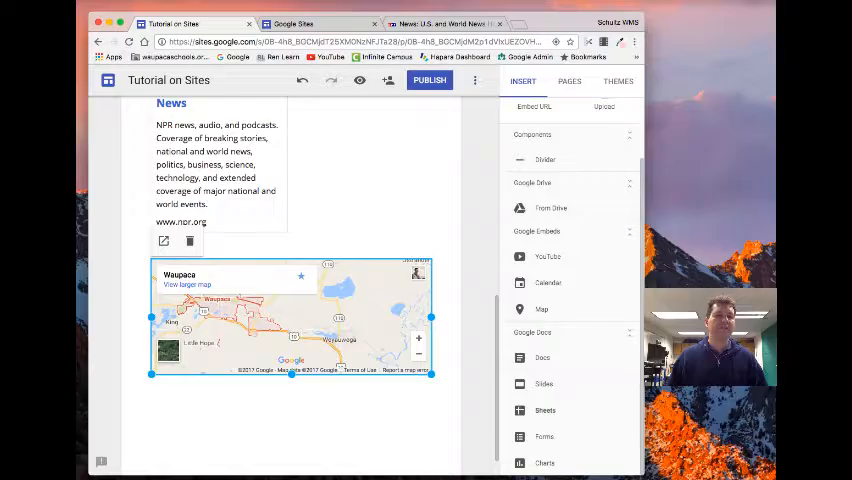